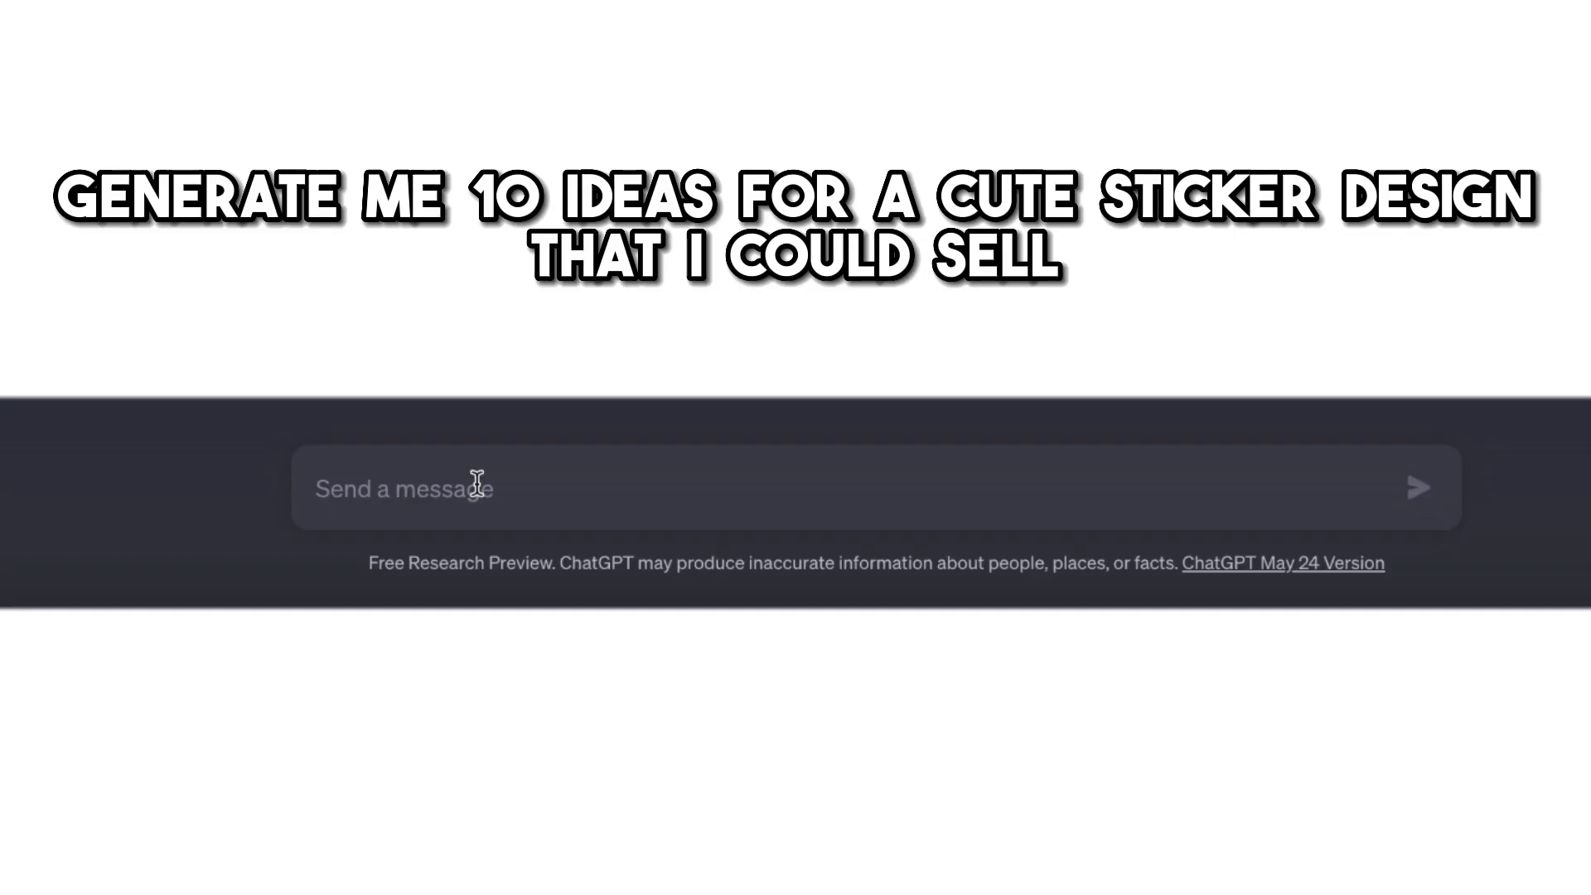
Ask ChatGPT to generate 10 ideas for a cute sticker design to sell
{"action": "type", "text": "Generate me 10 ideas for a c"}
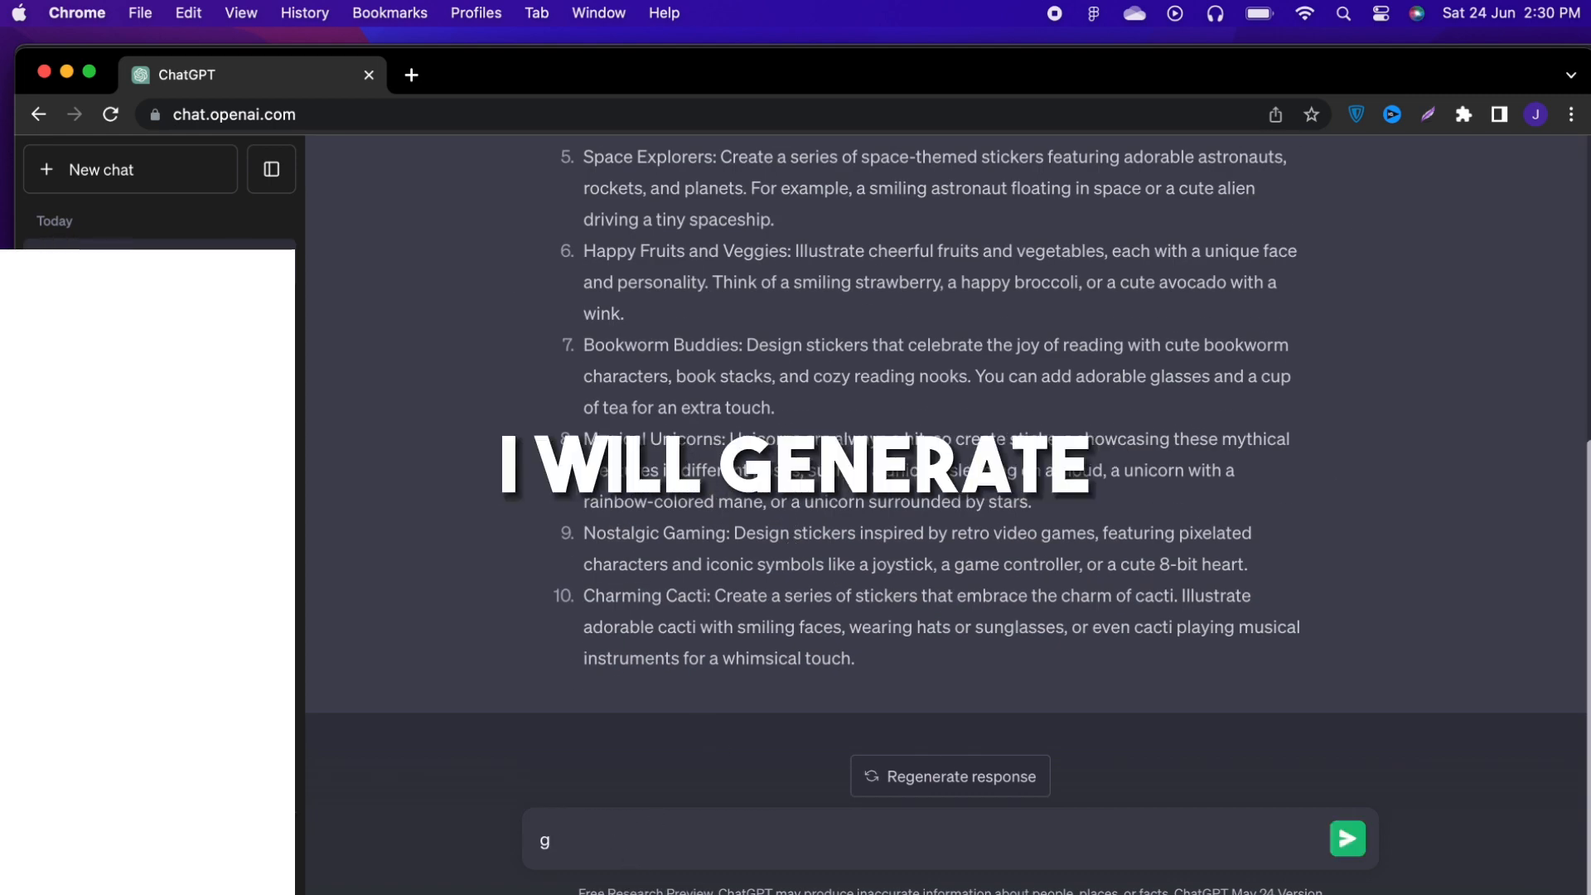
{"action": "type", "text": "enerate 10"}
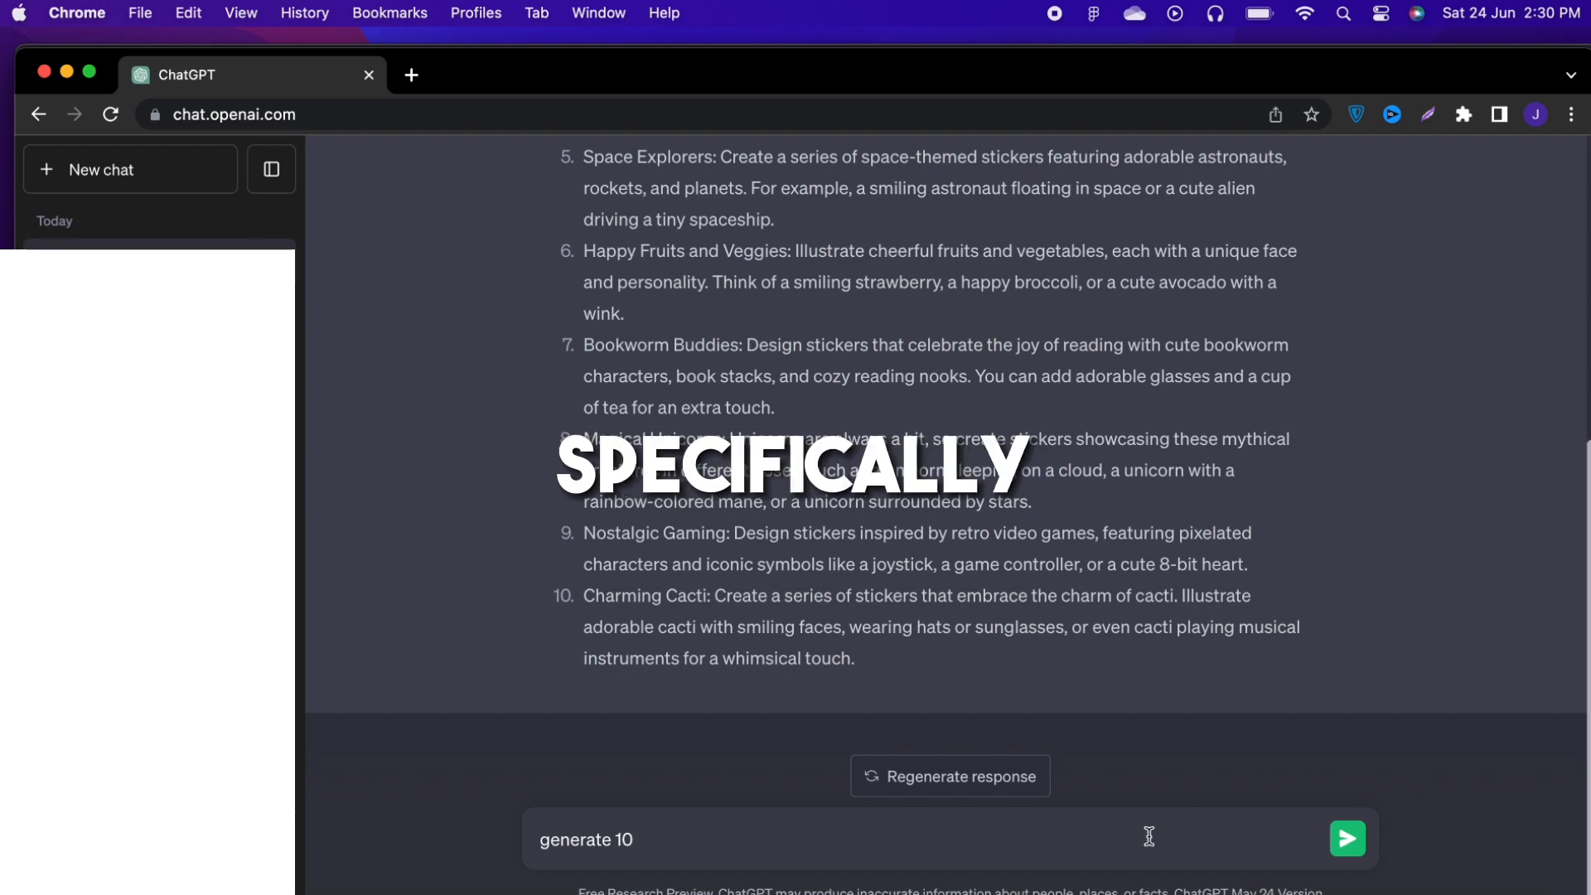
{"action": "type", "text": "stickers ideas"}
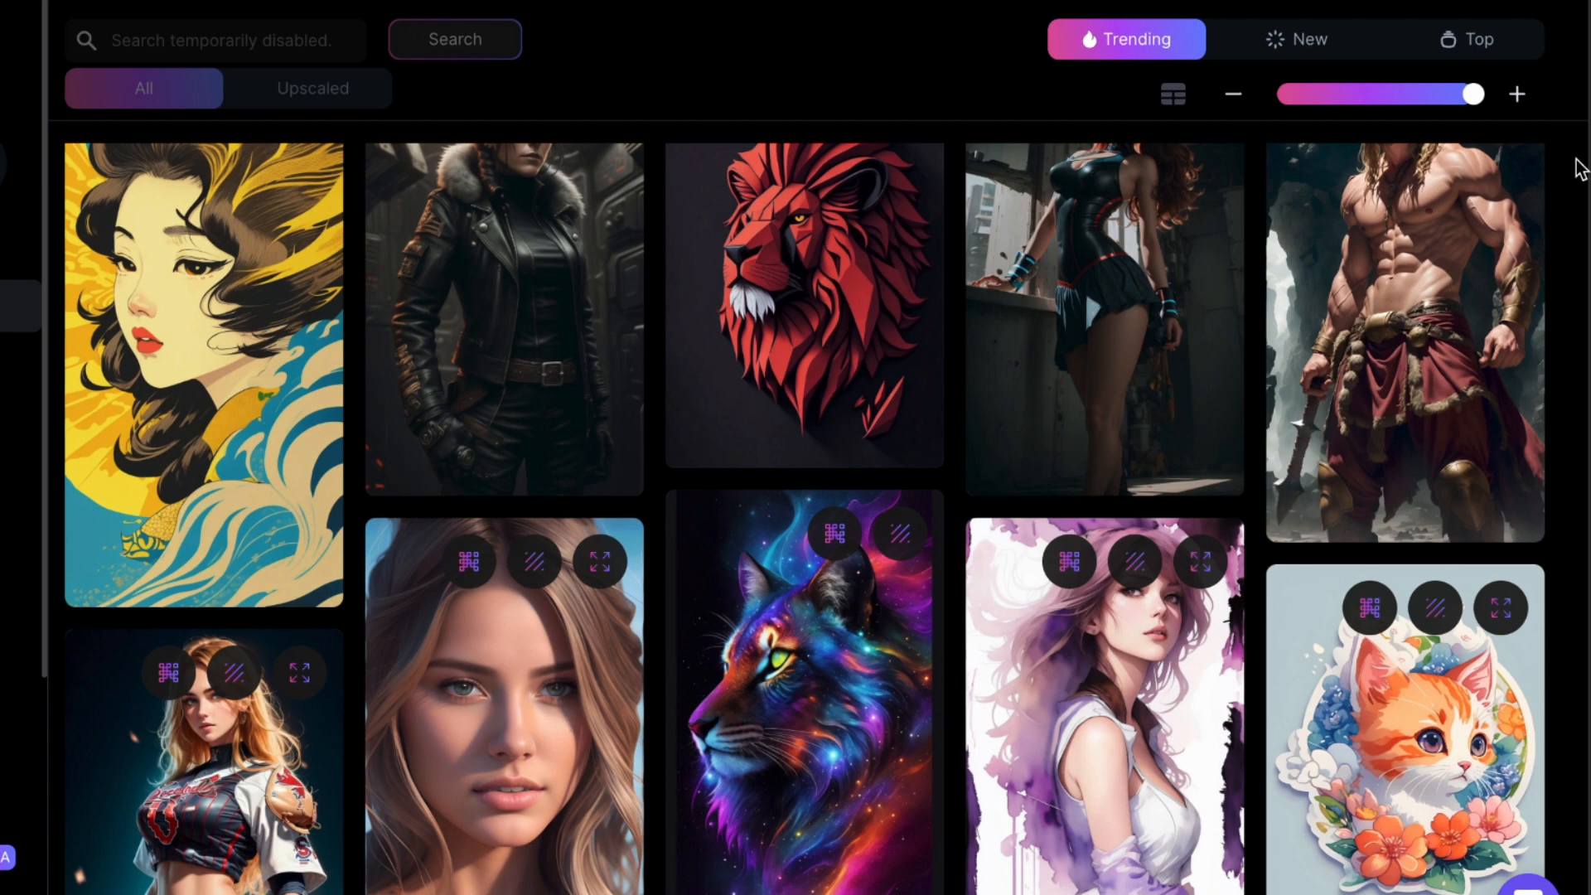
{"action": "scroll", "scroll_direction": "down", "scroll_amount": 3}
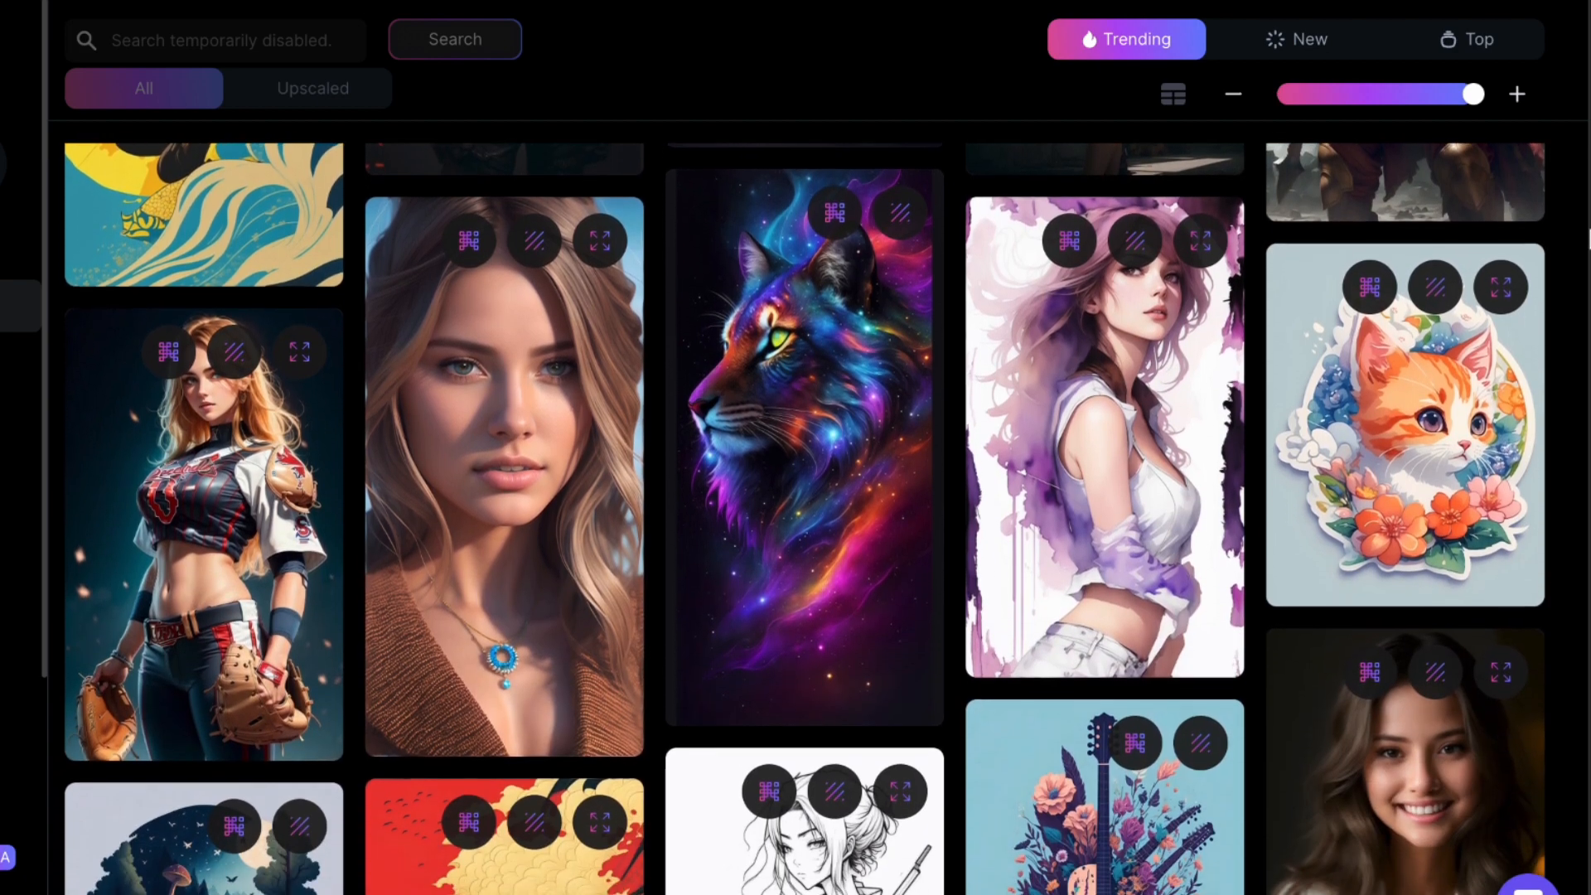
{"action": "scroll", "scroll_direction": "down", "scroll_amount": 3}
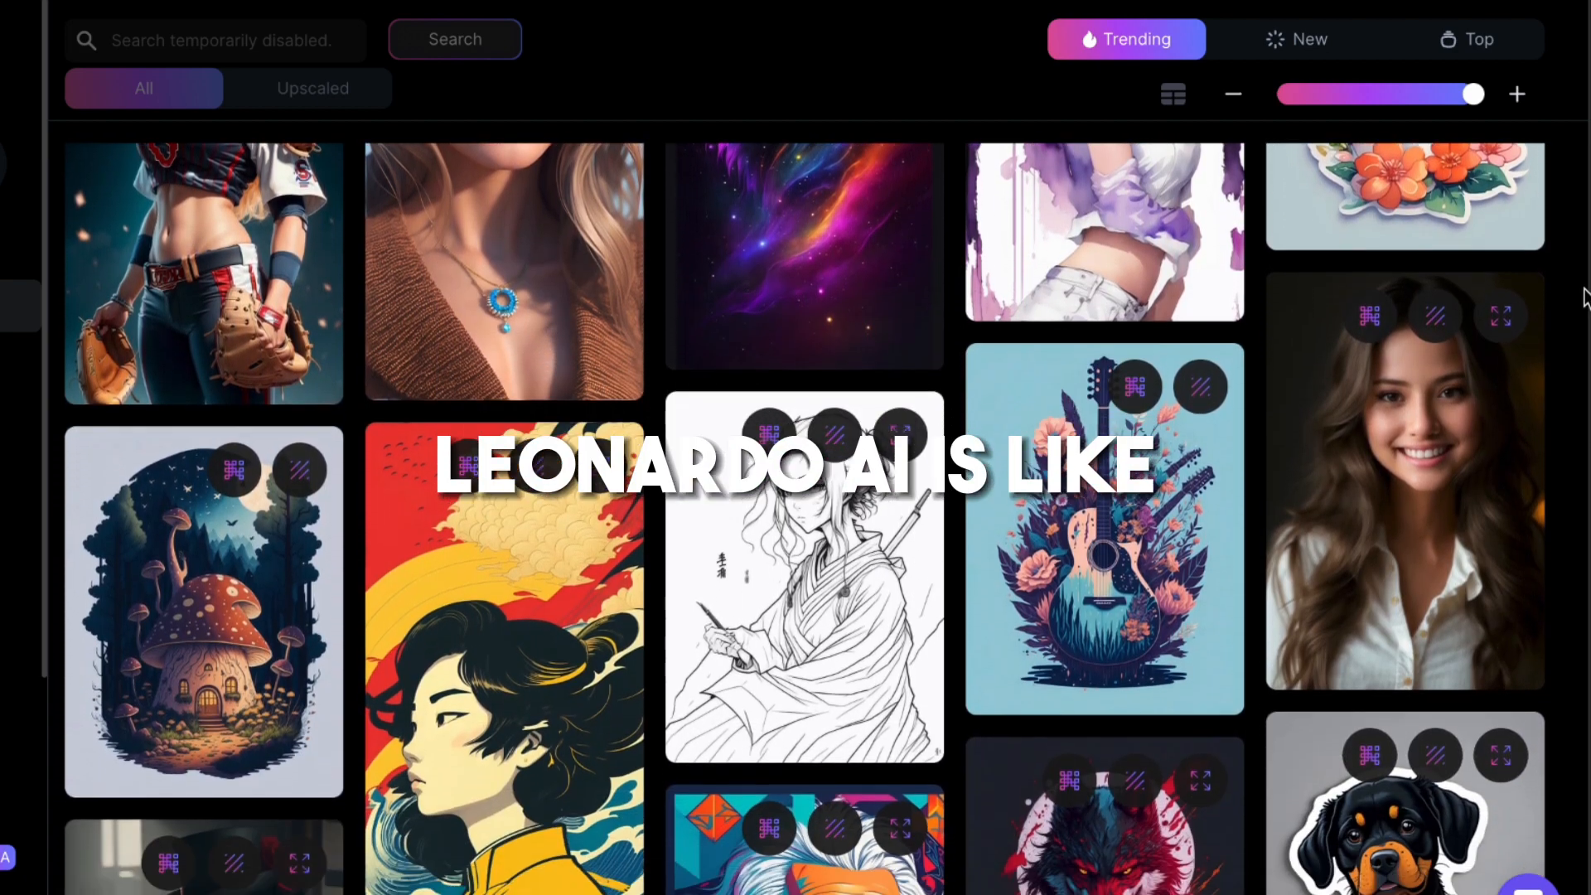
{"action": "scroll", "scroll_direction": "down", "scroll_amount": 3}
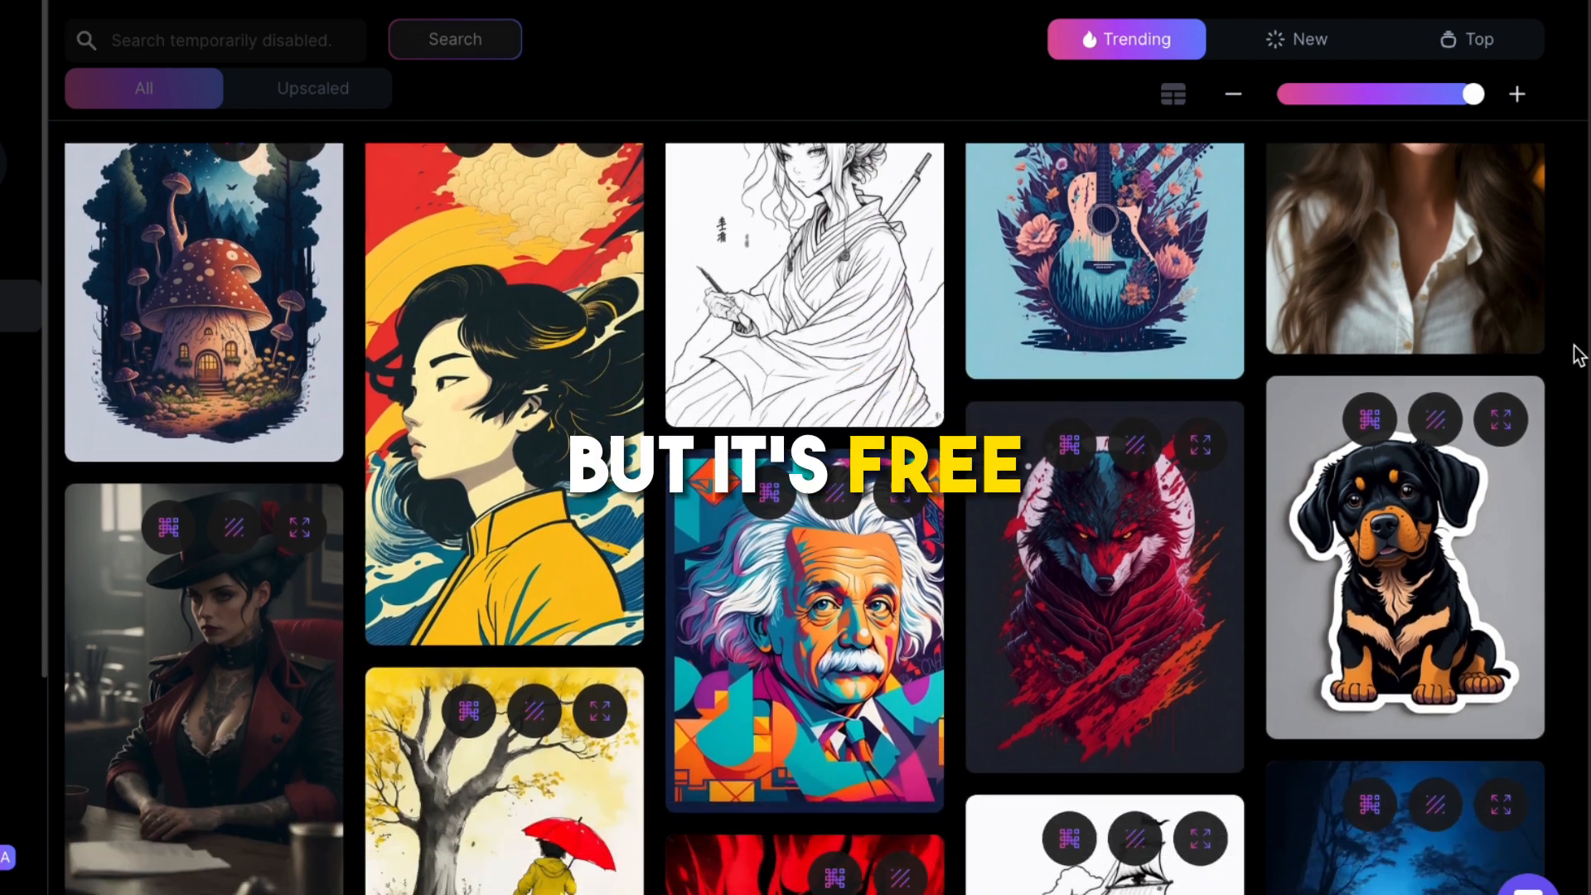
{"action": "scroll", "scroll_direction": "down", "scroll_amount": 3}
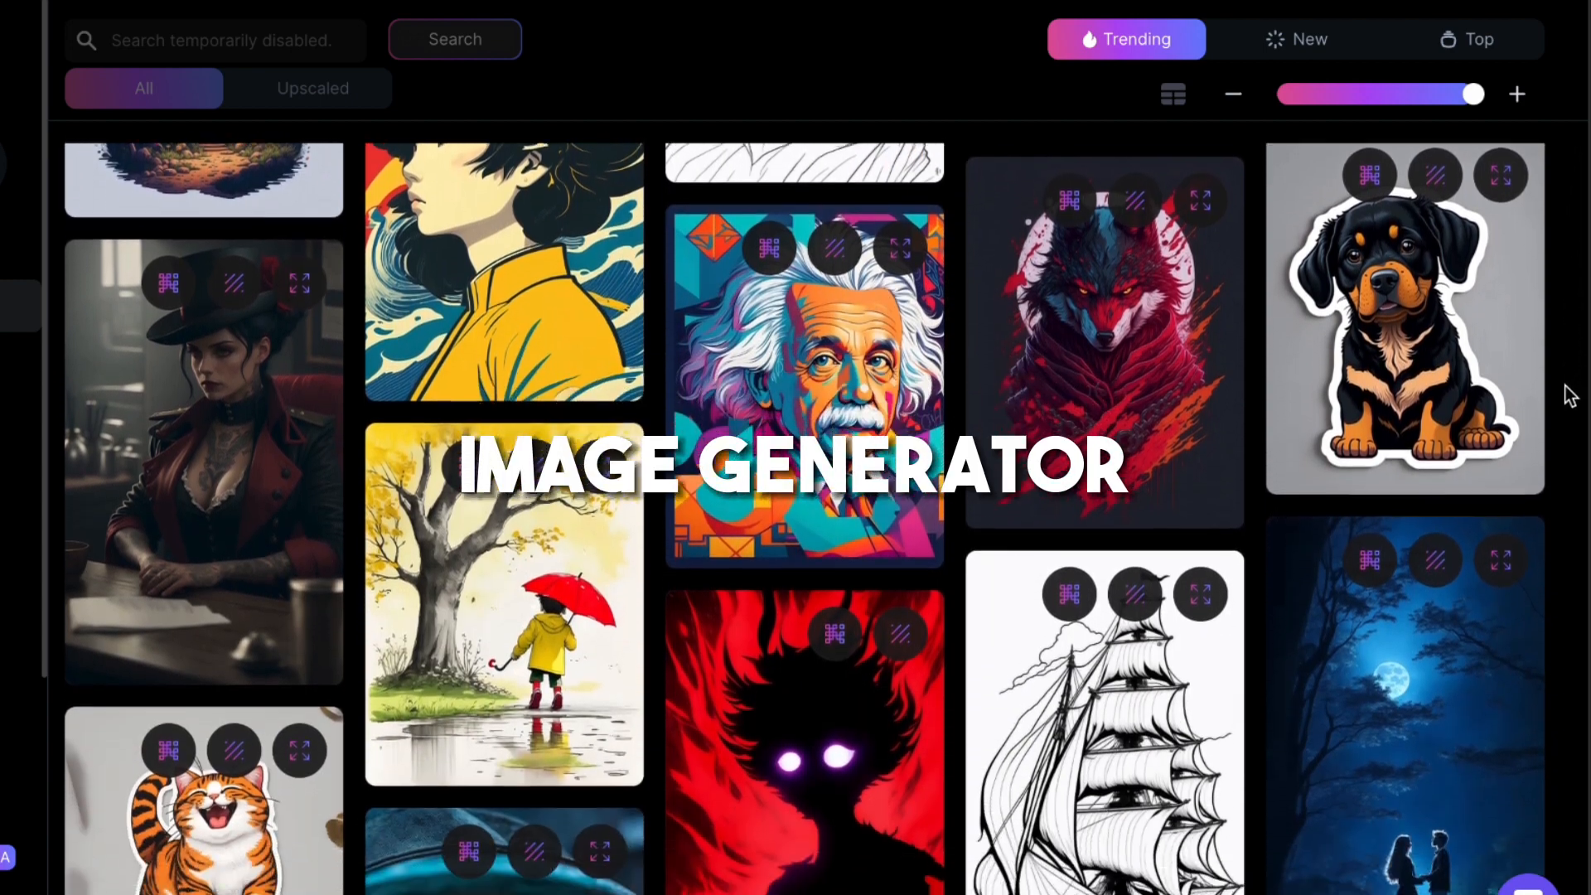
{"action": "scroll", "scroll_direction": "down", "scroll_amount": 3}
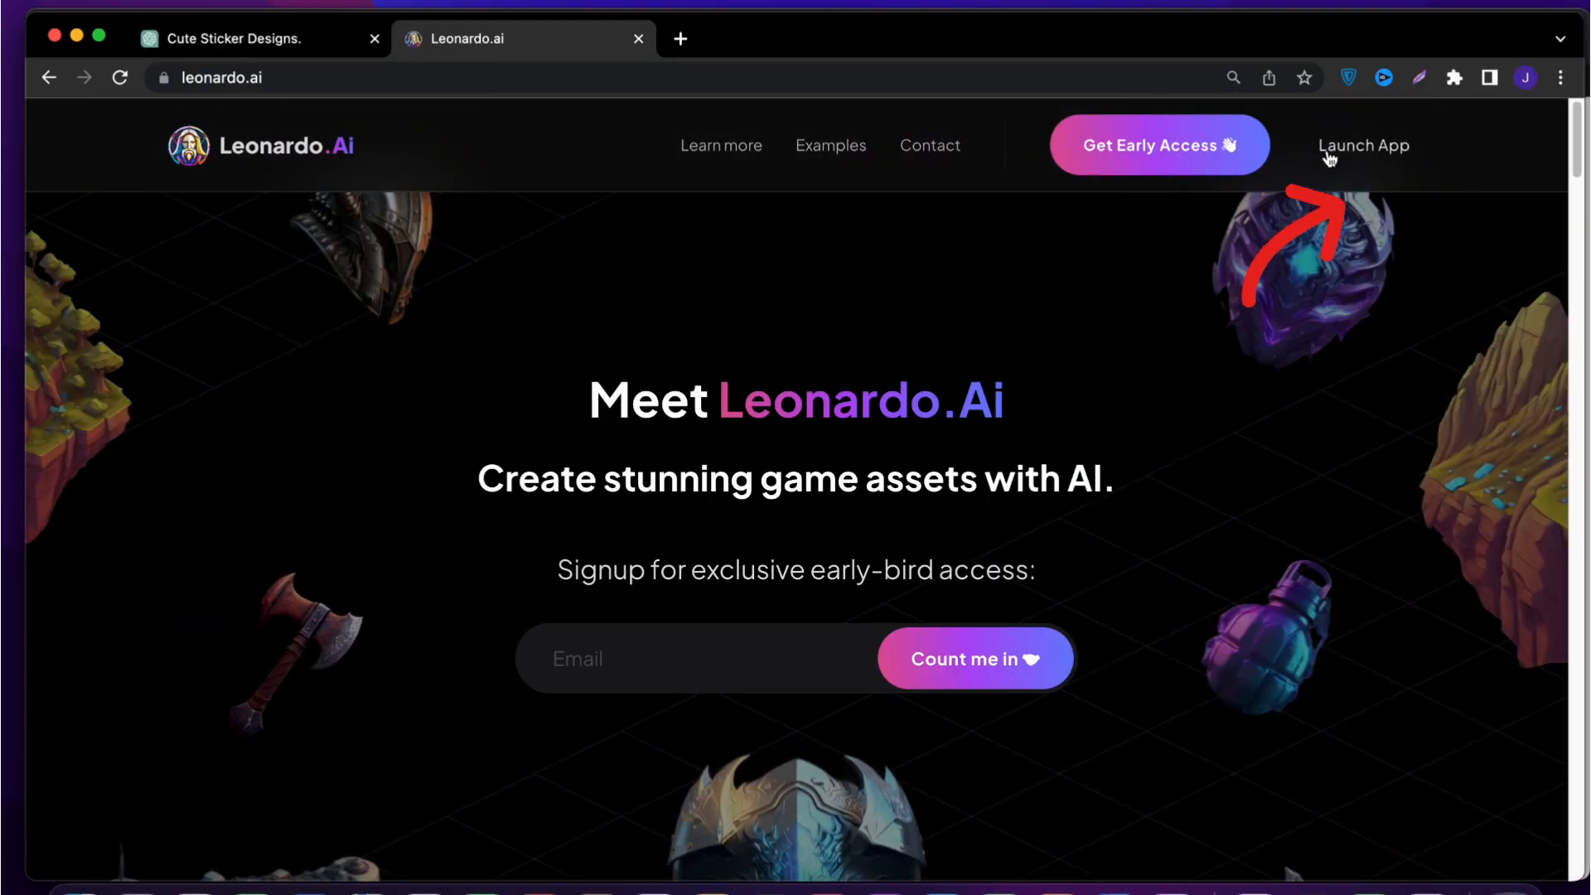
Launch the Leonardo.Ai app, register for early access, and sign in as a whitelisted user
{"action": "left_click", "coordinate": [1362, 146]}
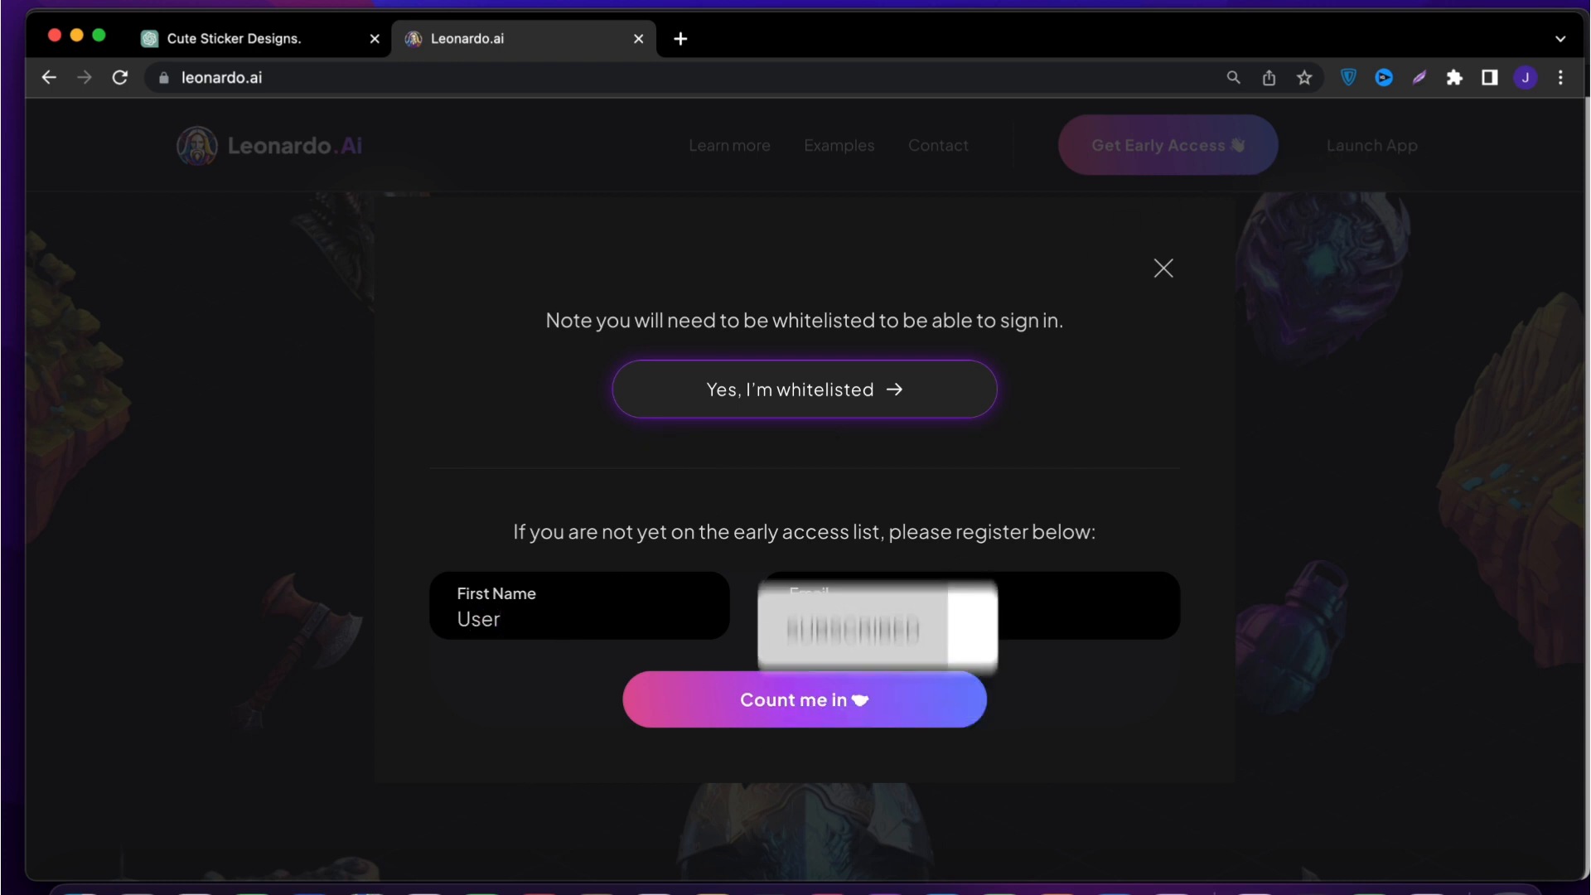
{"action": "left_click", "coordinate": [804, 700]}
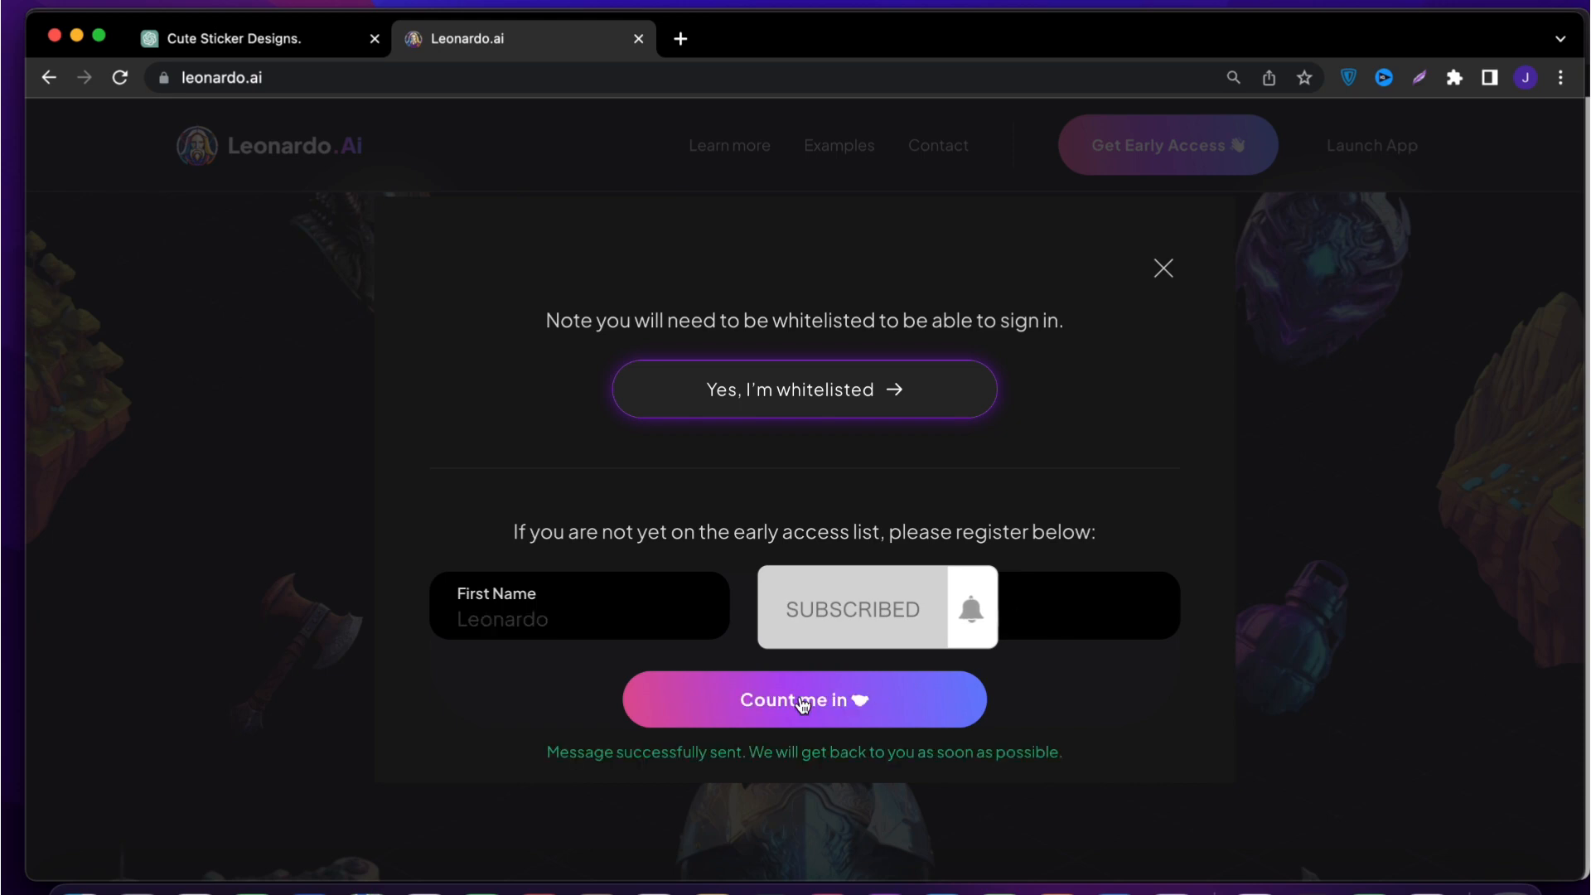
{"action": "left_click", "coordinate": [804, 700]}
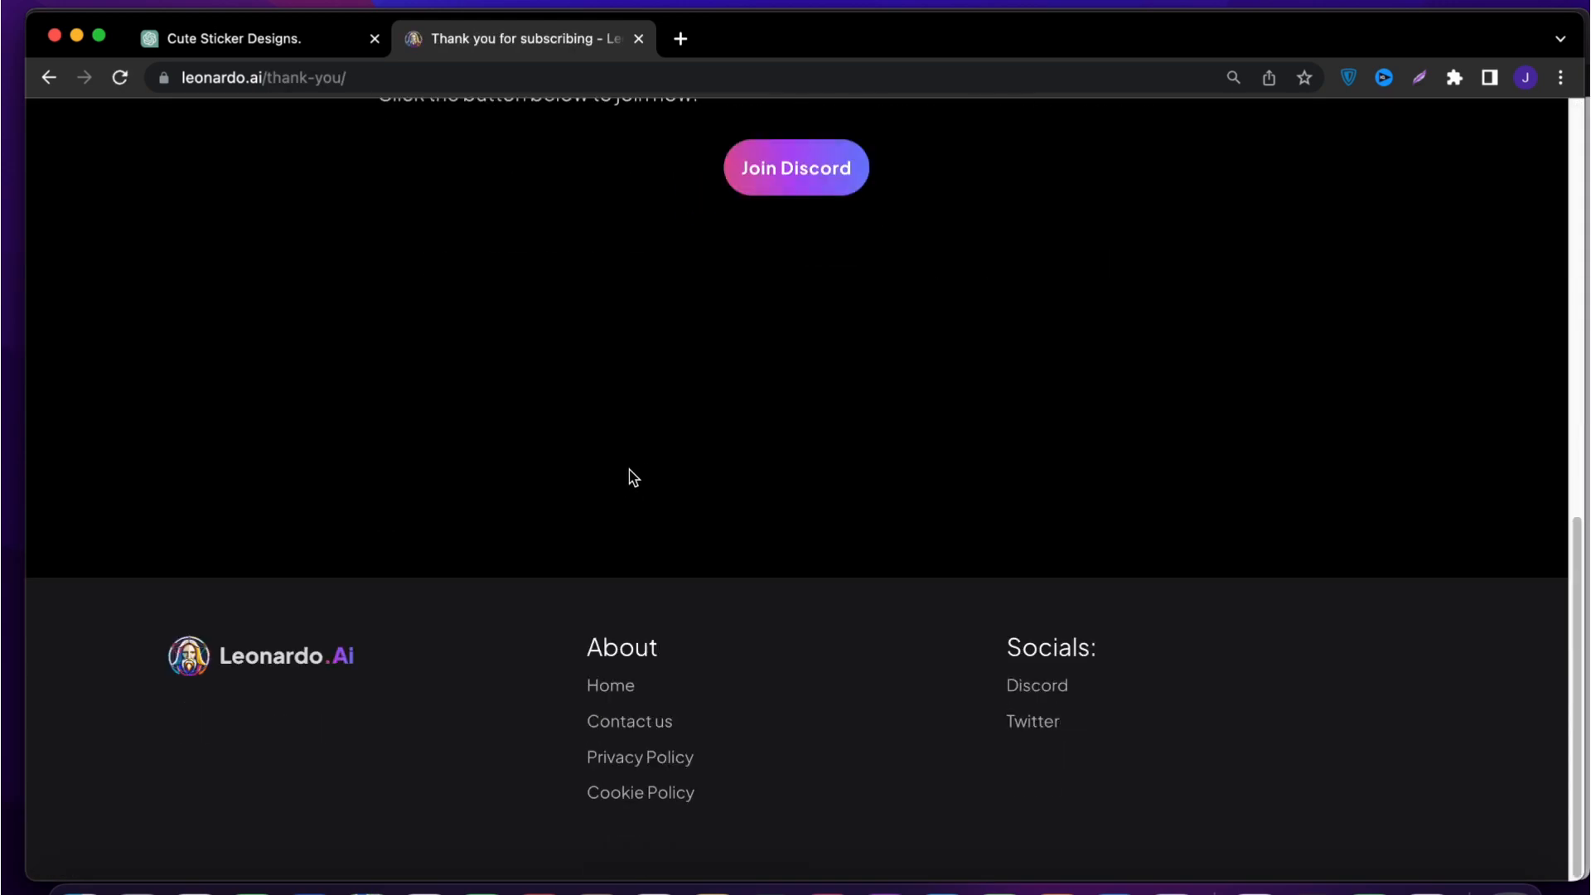
{"action": "scroll", "scroll_direction": "up", "scroll_amount": 3}
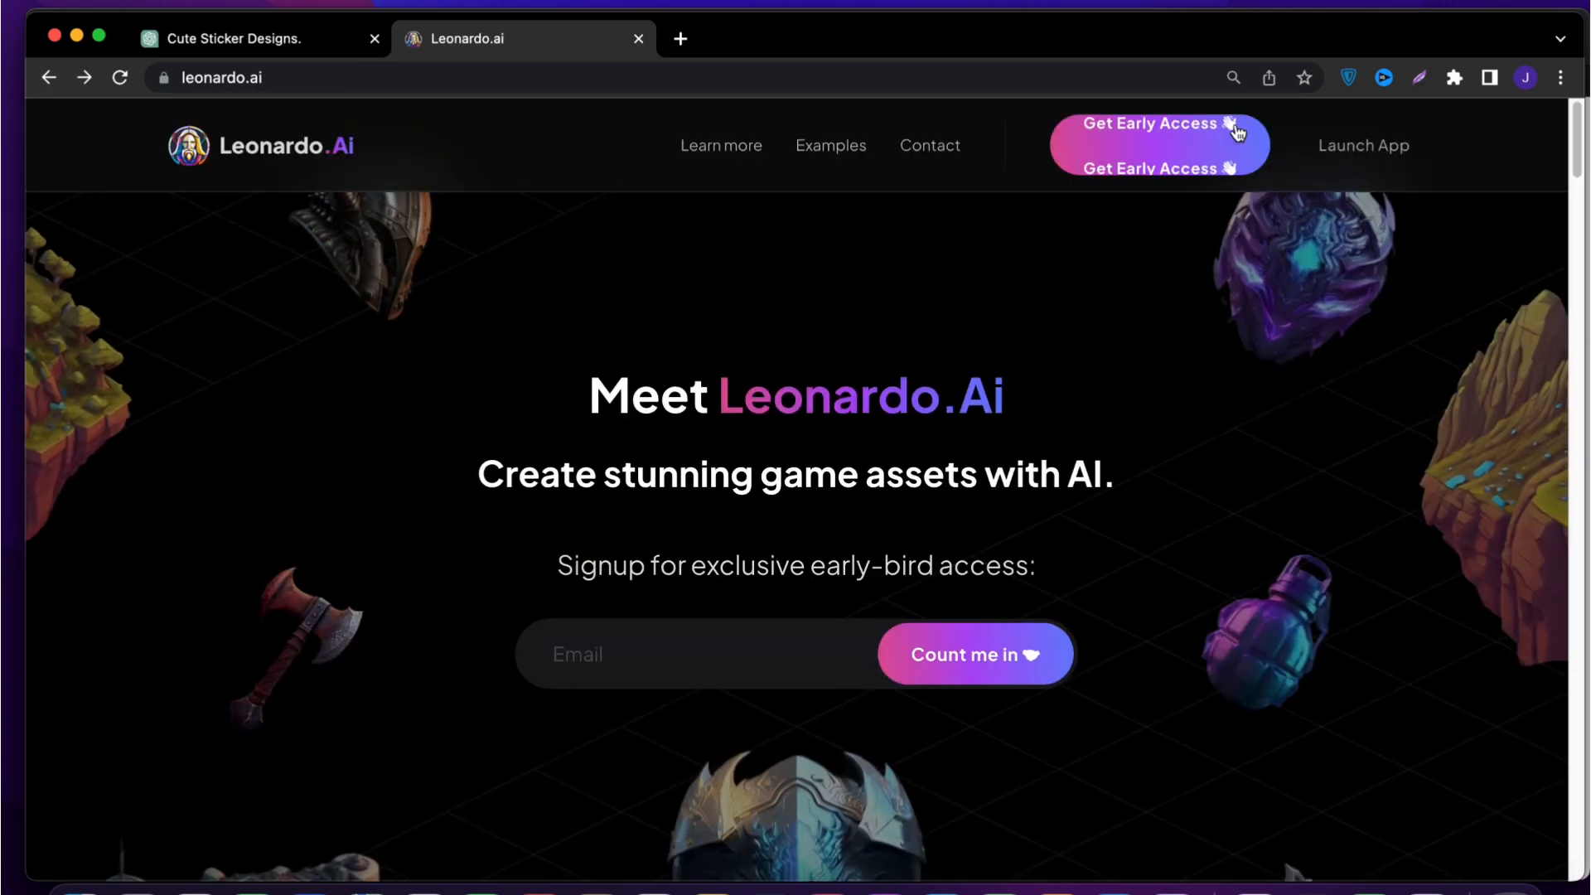
{"action": "left_click", "coordinate": [1157, 124]}
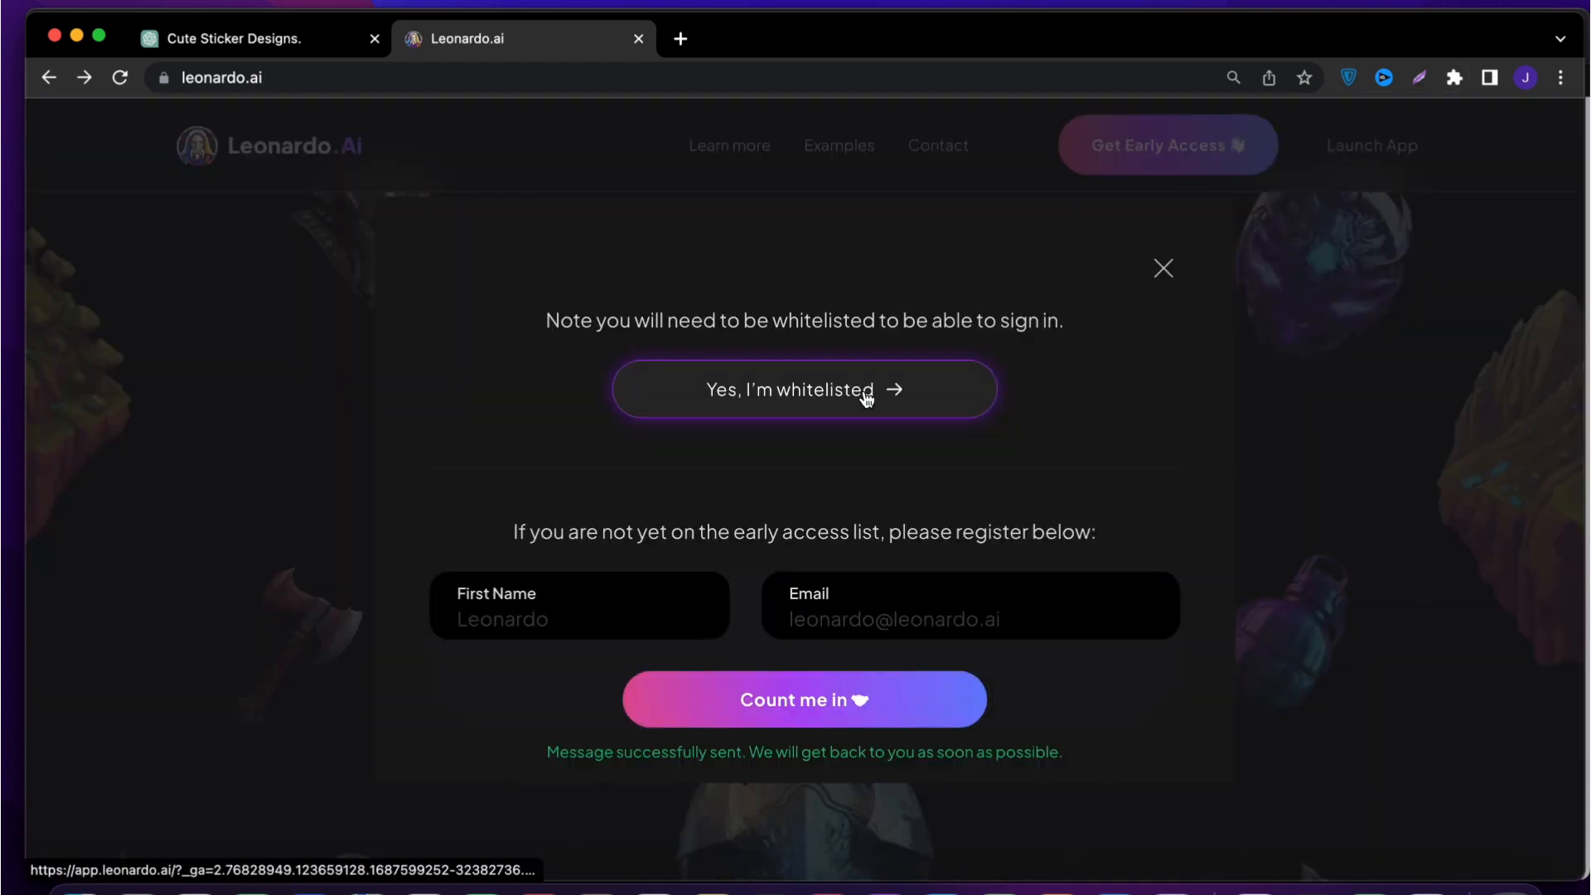
{"action": "left_click", "coordinate": [804, 390]}
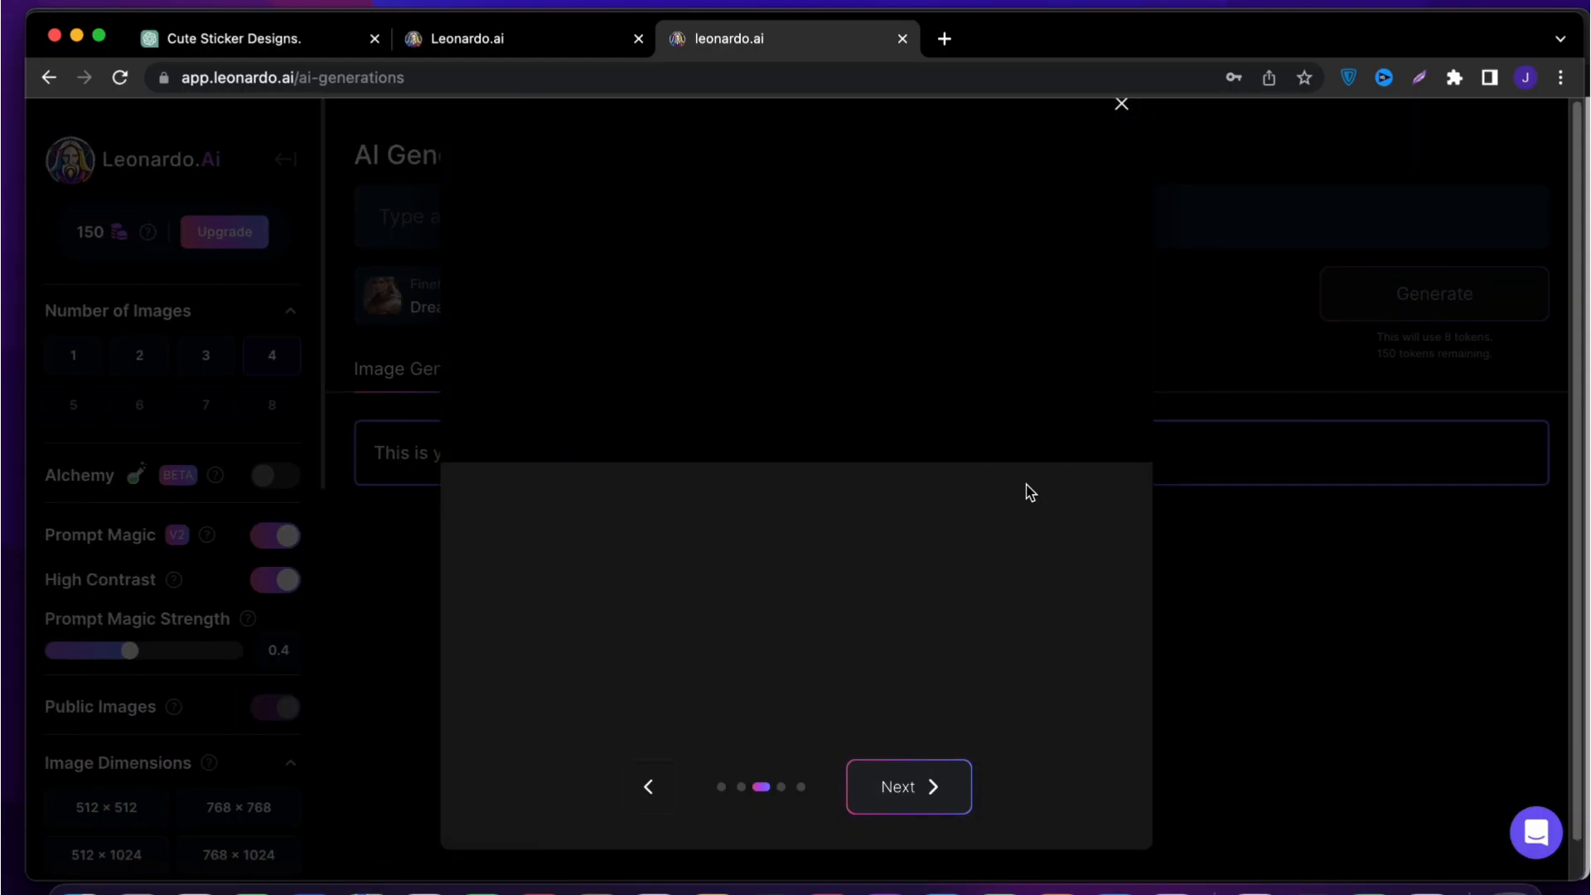
Enter a sticker prompt featuring adorable astronauts in colored spacesuits with white border, contour, vector art
{"action": "left_click", "coordinate": [1120, 103]}
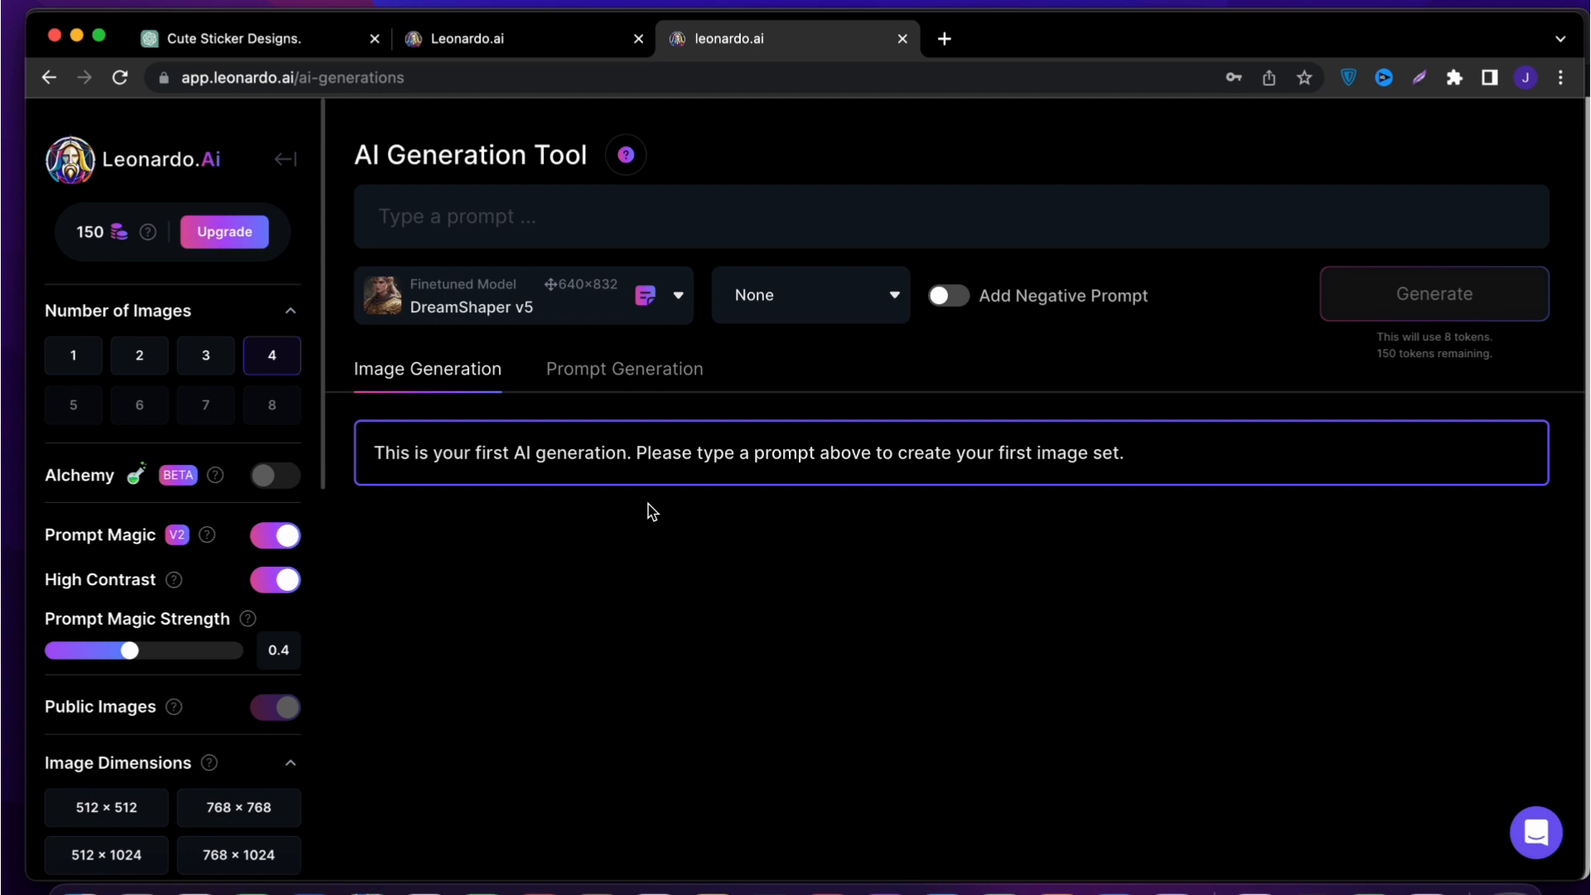
{"action": "type", "text": "a stickers, [YOUR STICKER DESIGN] , with white boarder around it, contour, vector art, flat, illustration, white background, 16k, high quality, HDR"}
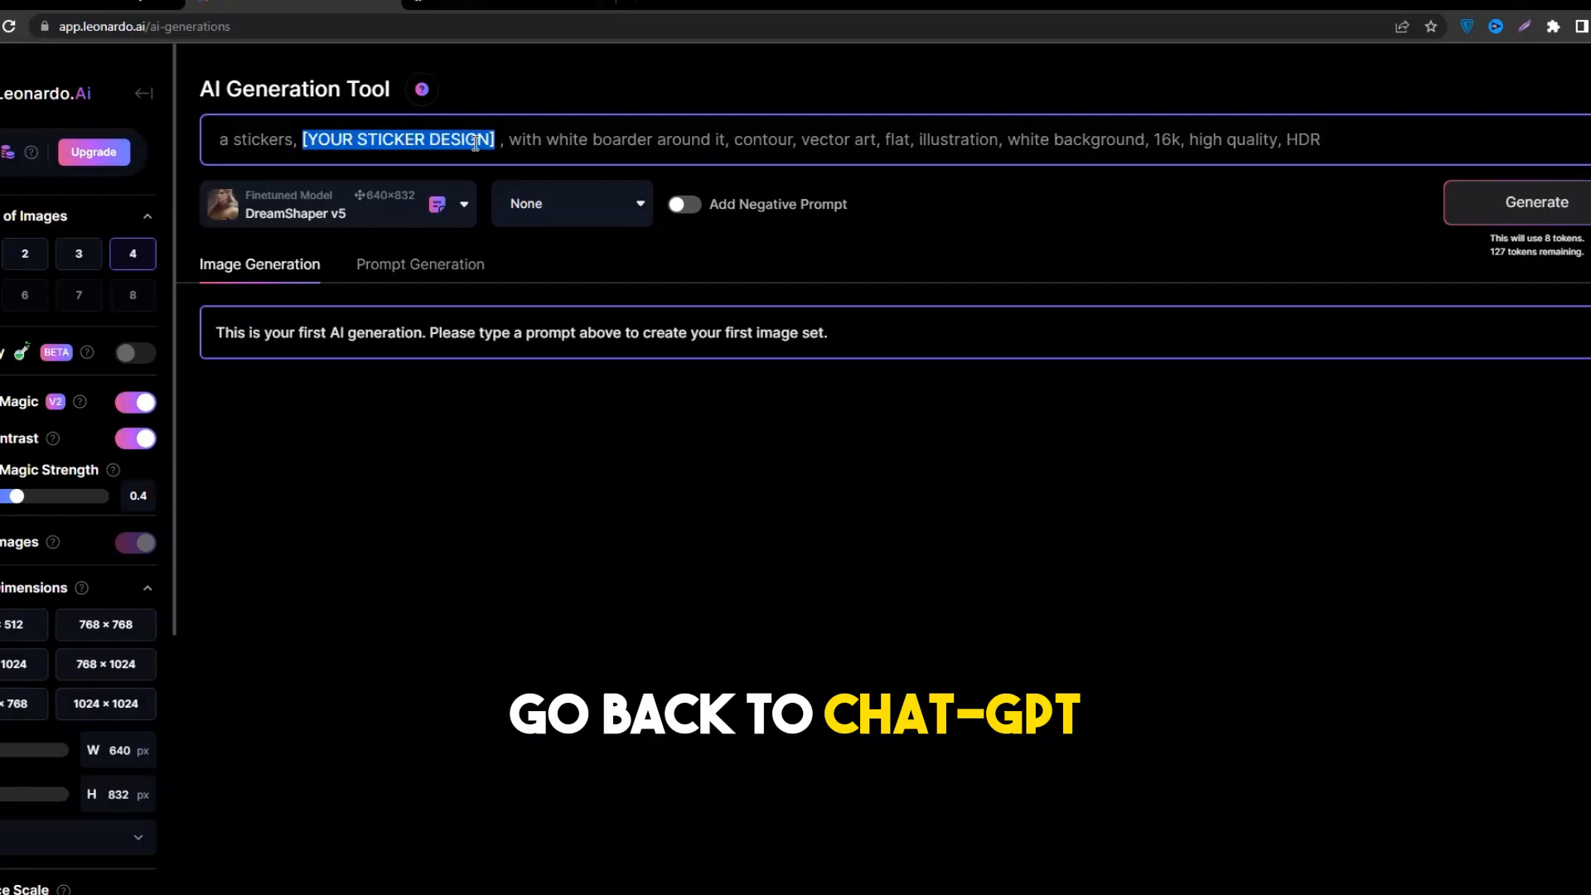
{"action": "type", "text": "featuring adorable astronauts in colored spacesuit"}
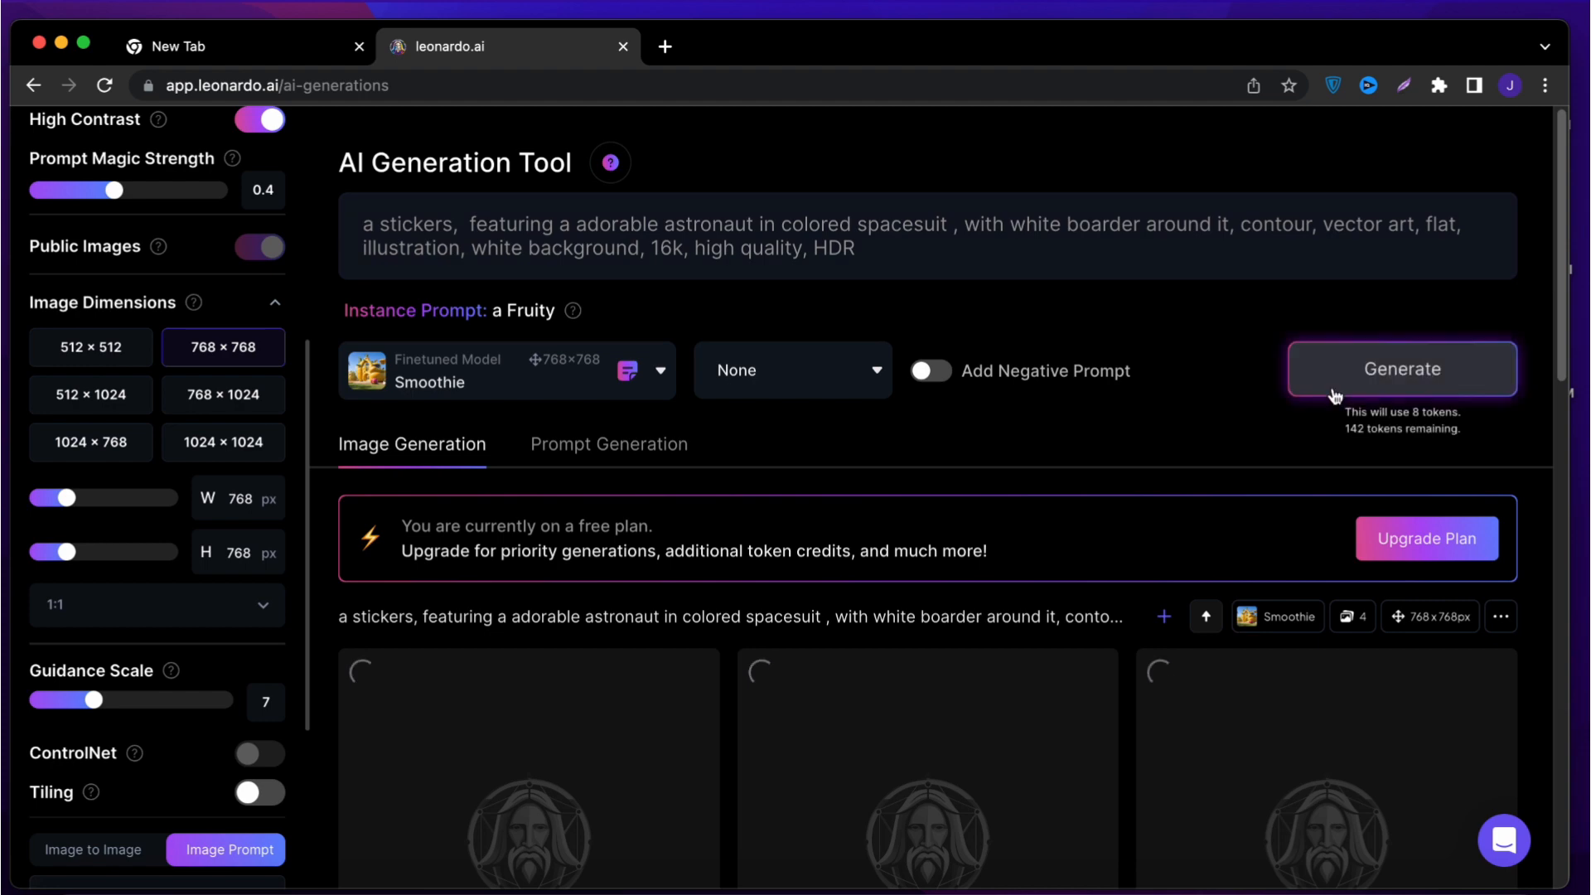
{"action": "scroll", "scroll_direction": "down", "scroll_amount": 3}
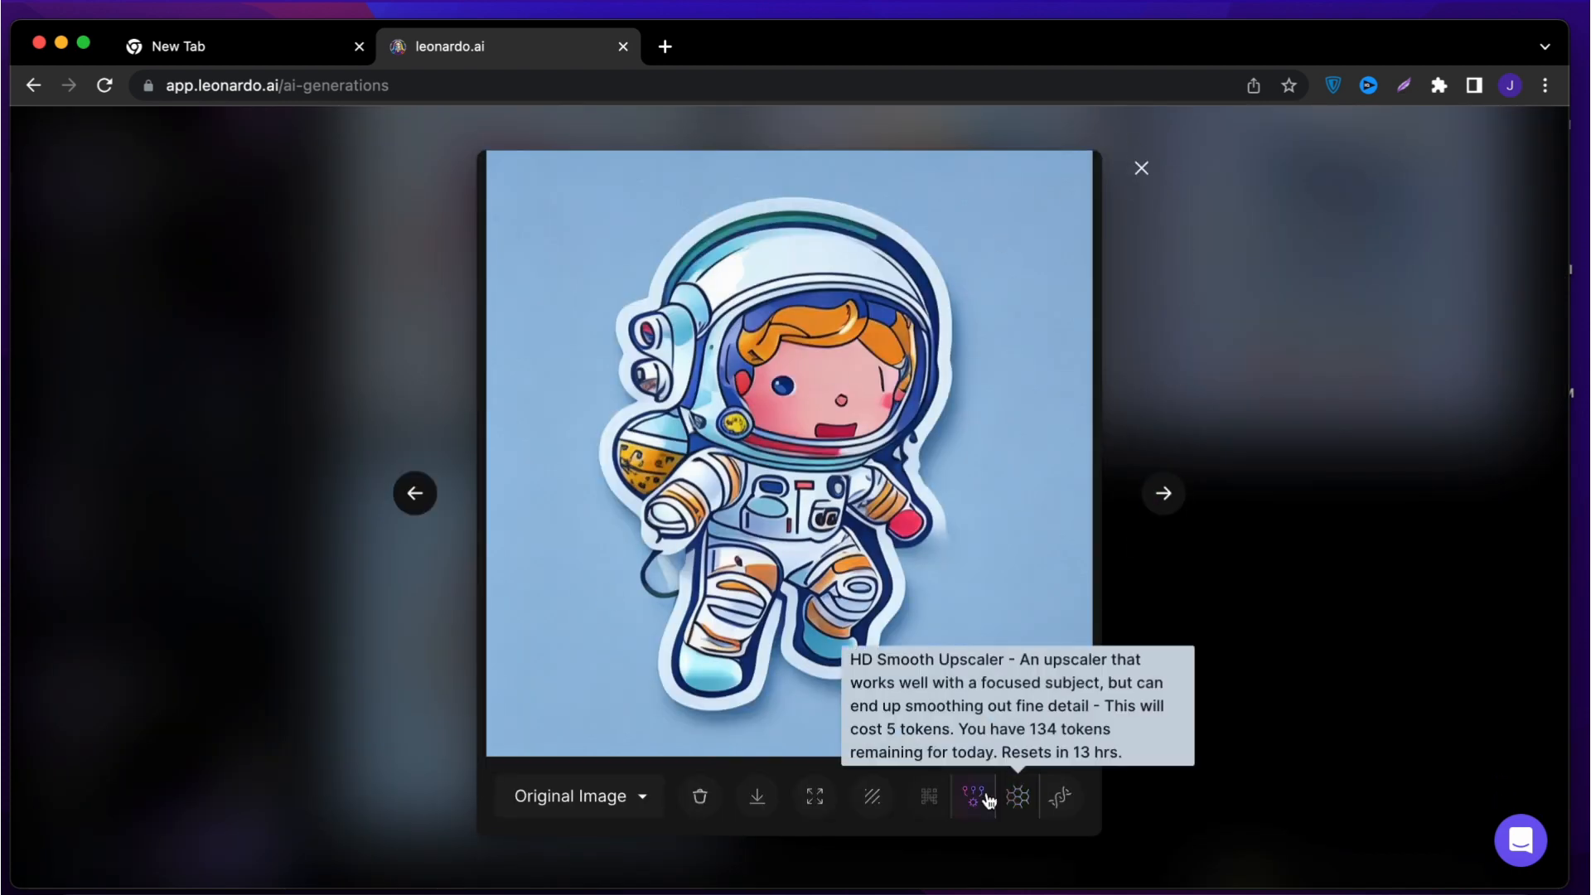
{"action": "mouse_move", "coordinate": [789, 812]}
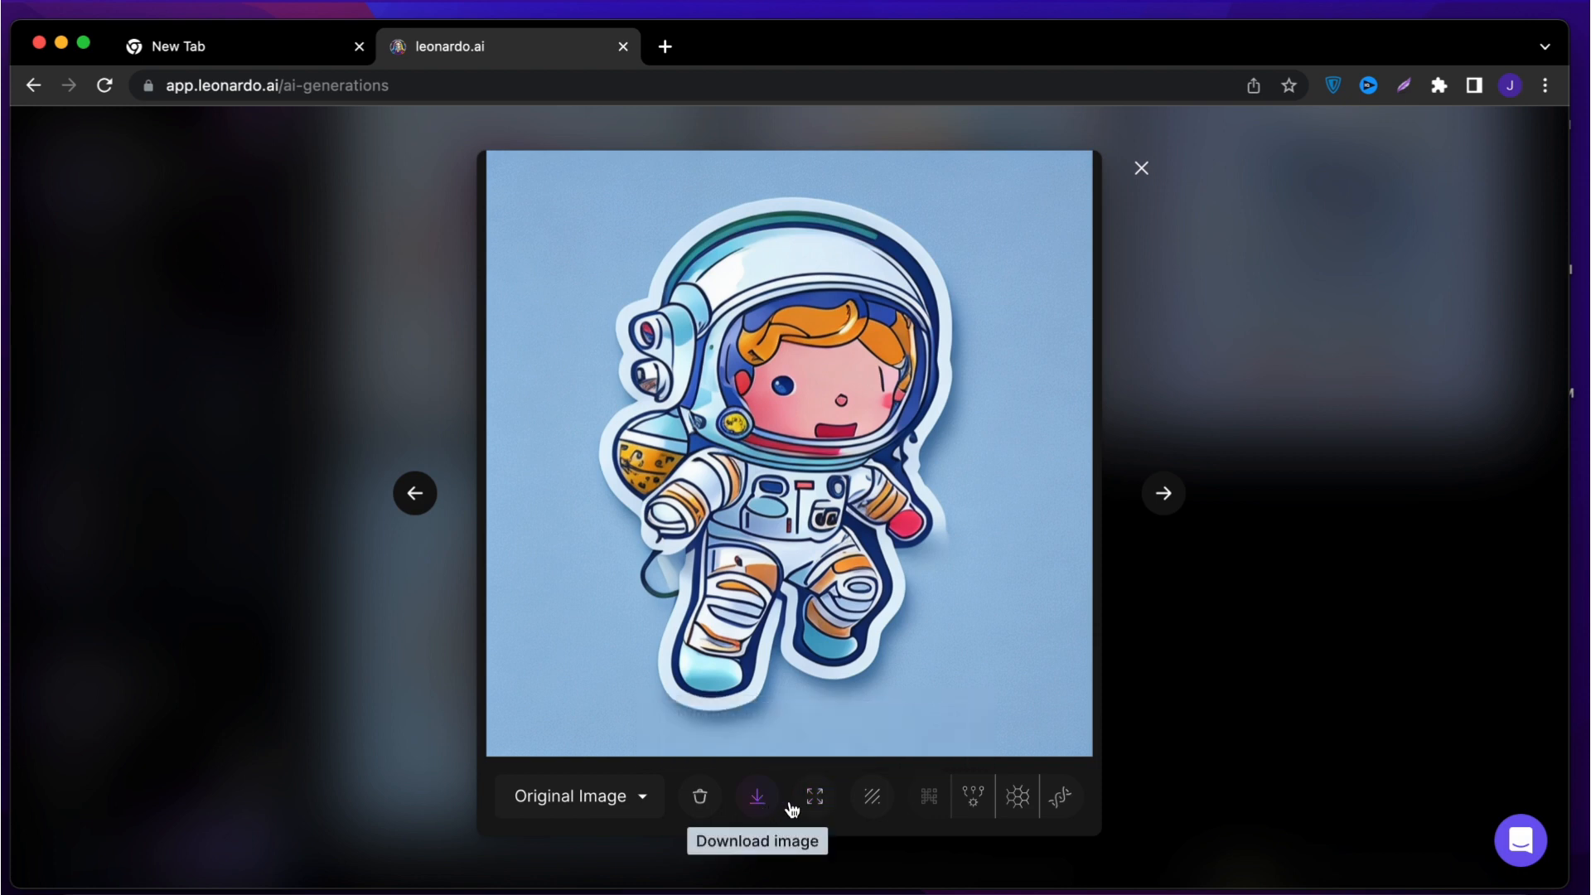
{"action": "mouse_move", "coordinate": [882, 802]}
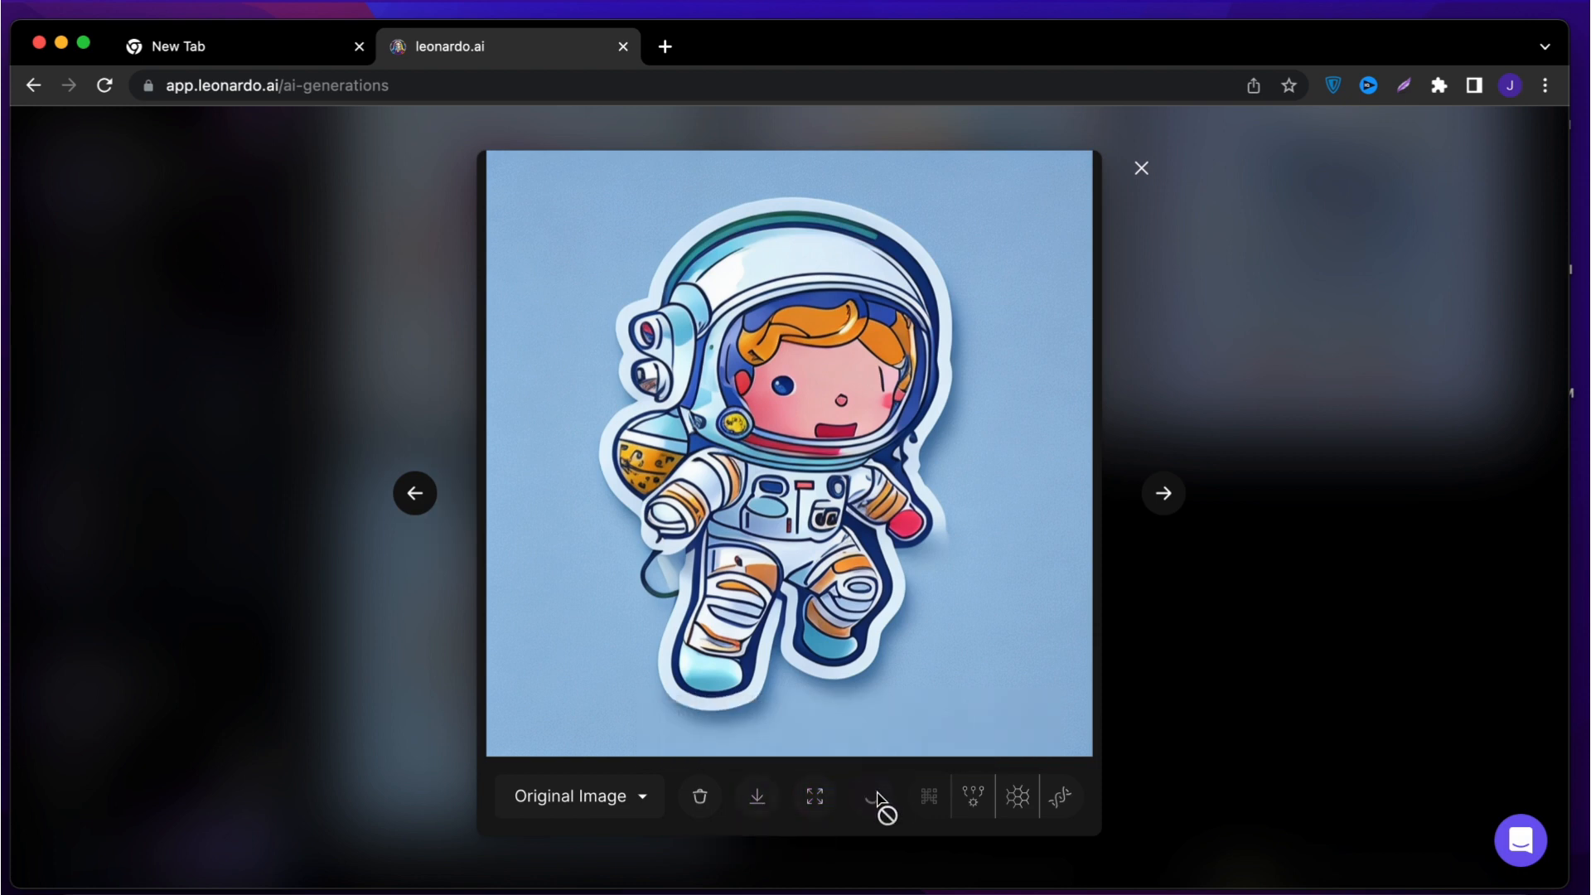
{"action": "mouse_move", "coordinate": [948, 796]}
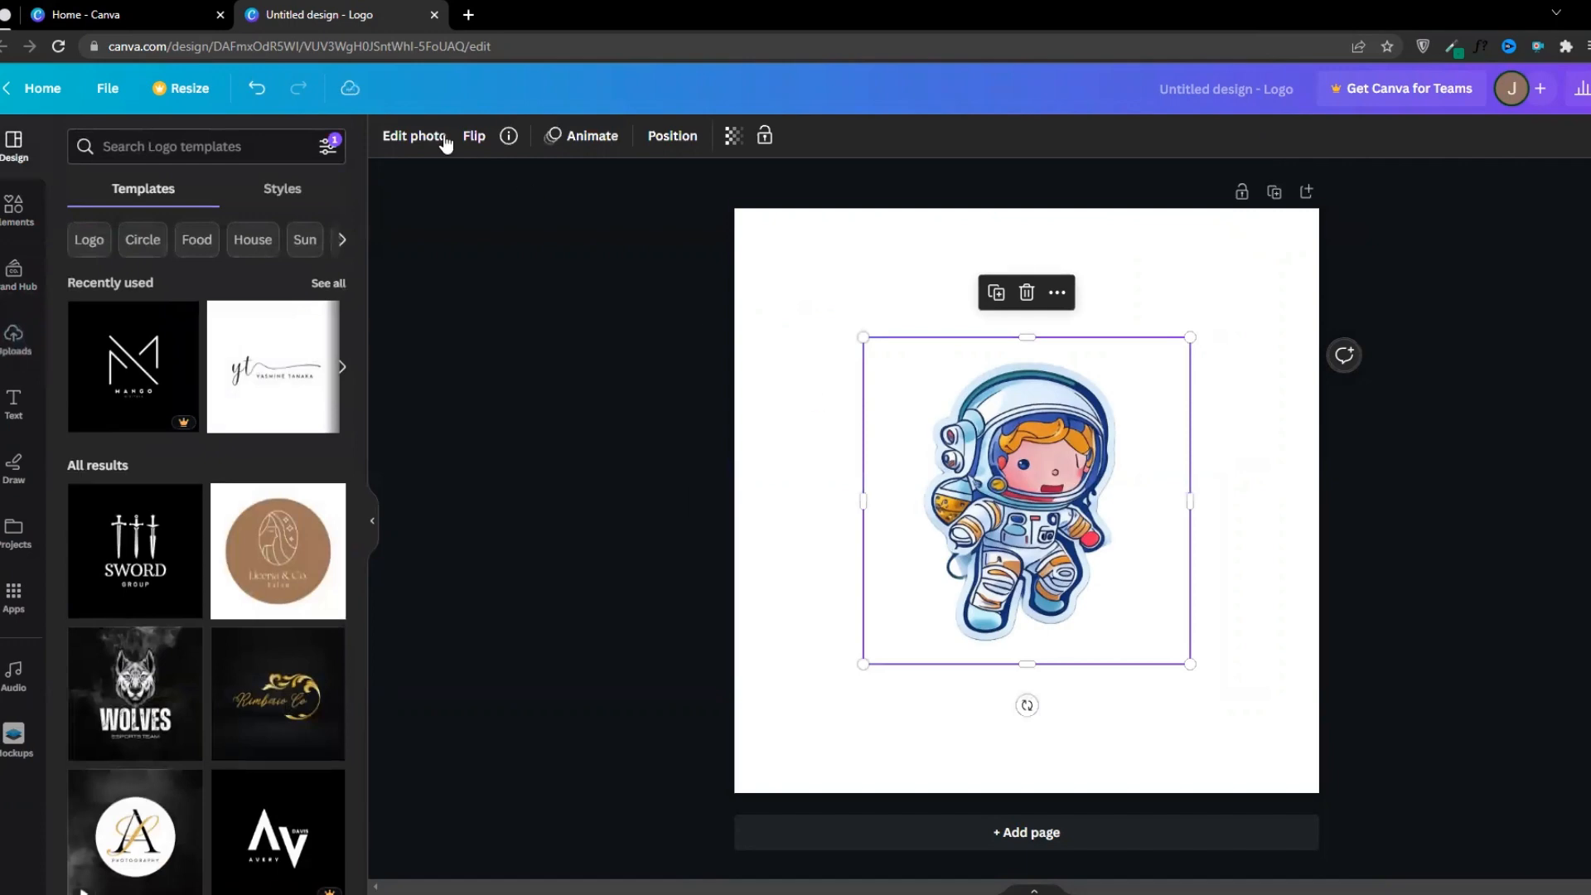
Add the laptop-on-desk mockup from Mockups and move the astronaut sticker to the right edge
{"action": "left_click", "coordinate": [415, 136]}
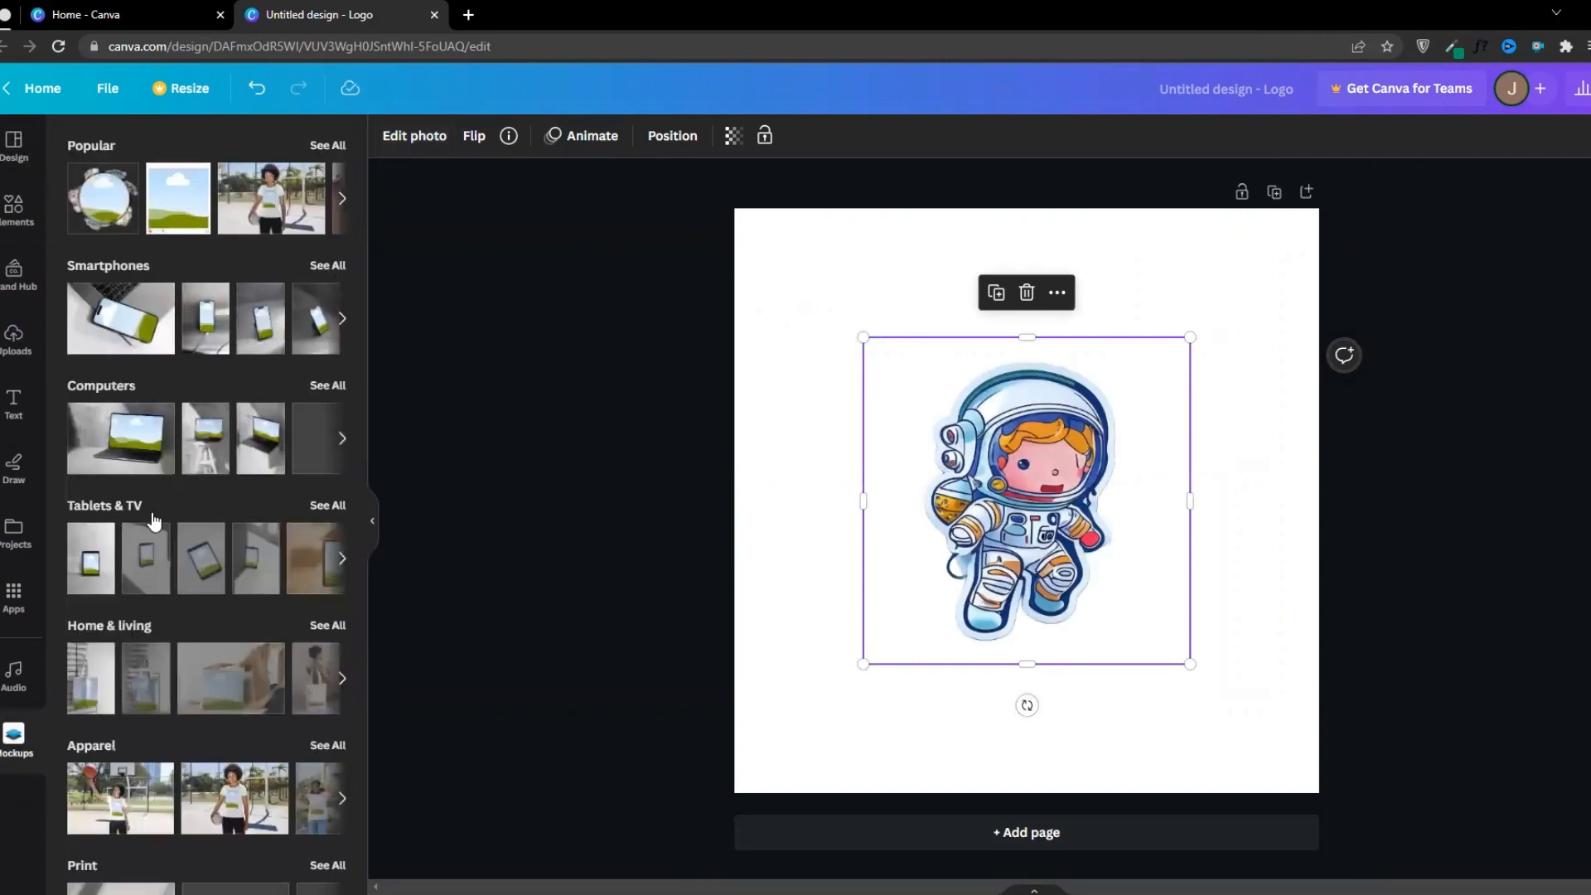
{"action": "left_click_drag", "start_coordinate": [1025, 498], "coordinate": [924, 517]}
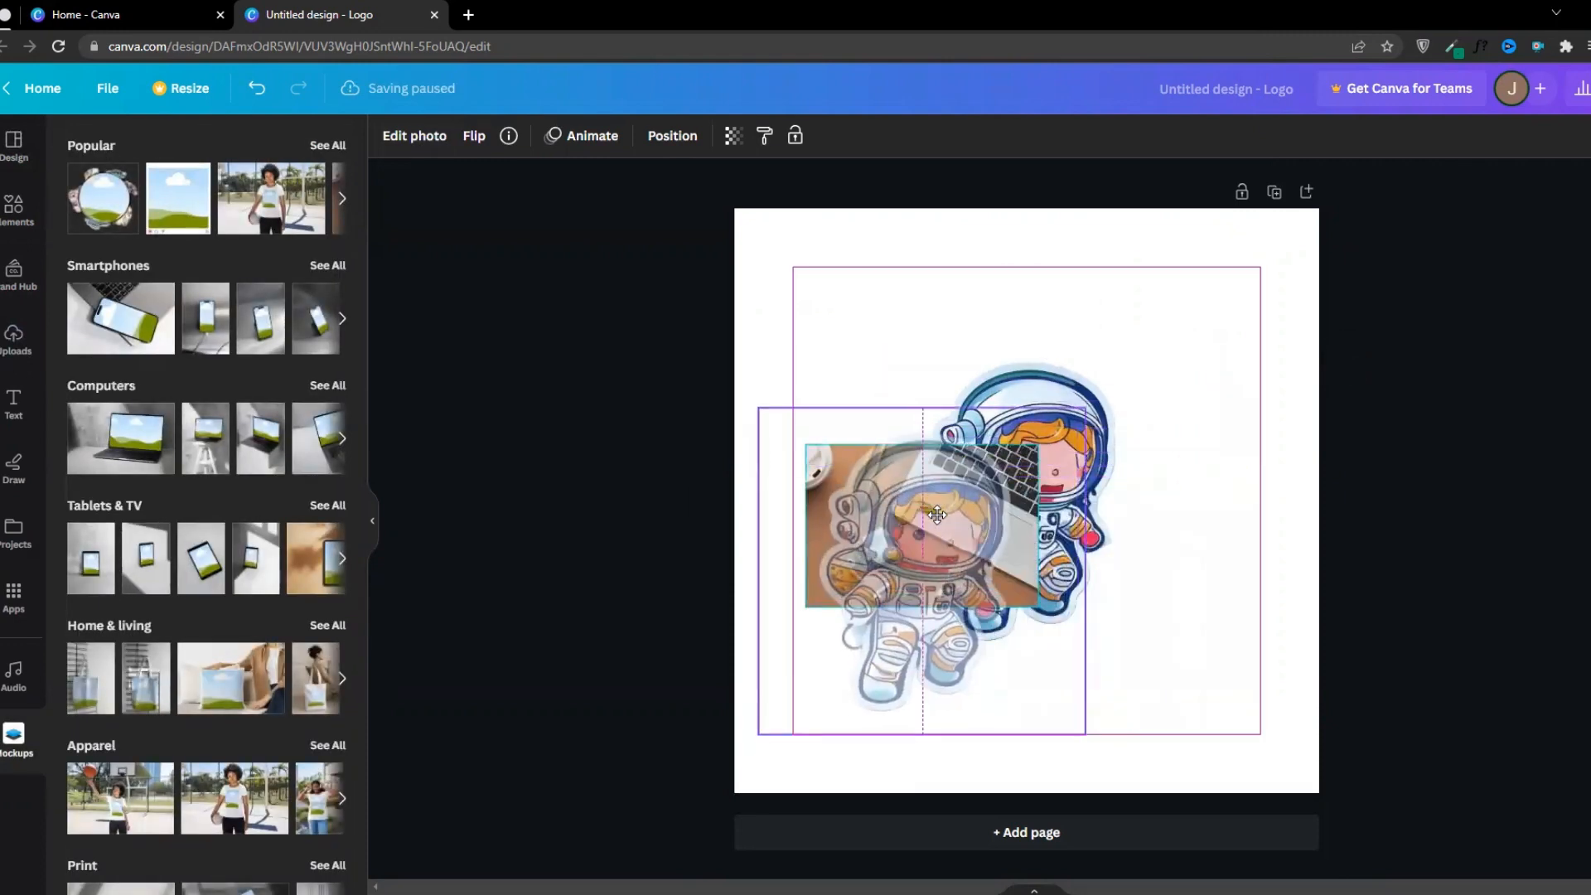
{"action": "left_click_drag", "start_coordinate": [933, 514], "coordinate": [1219, 406]}
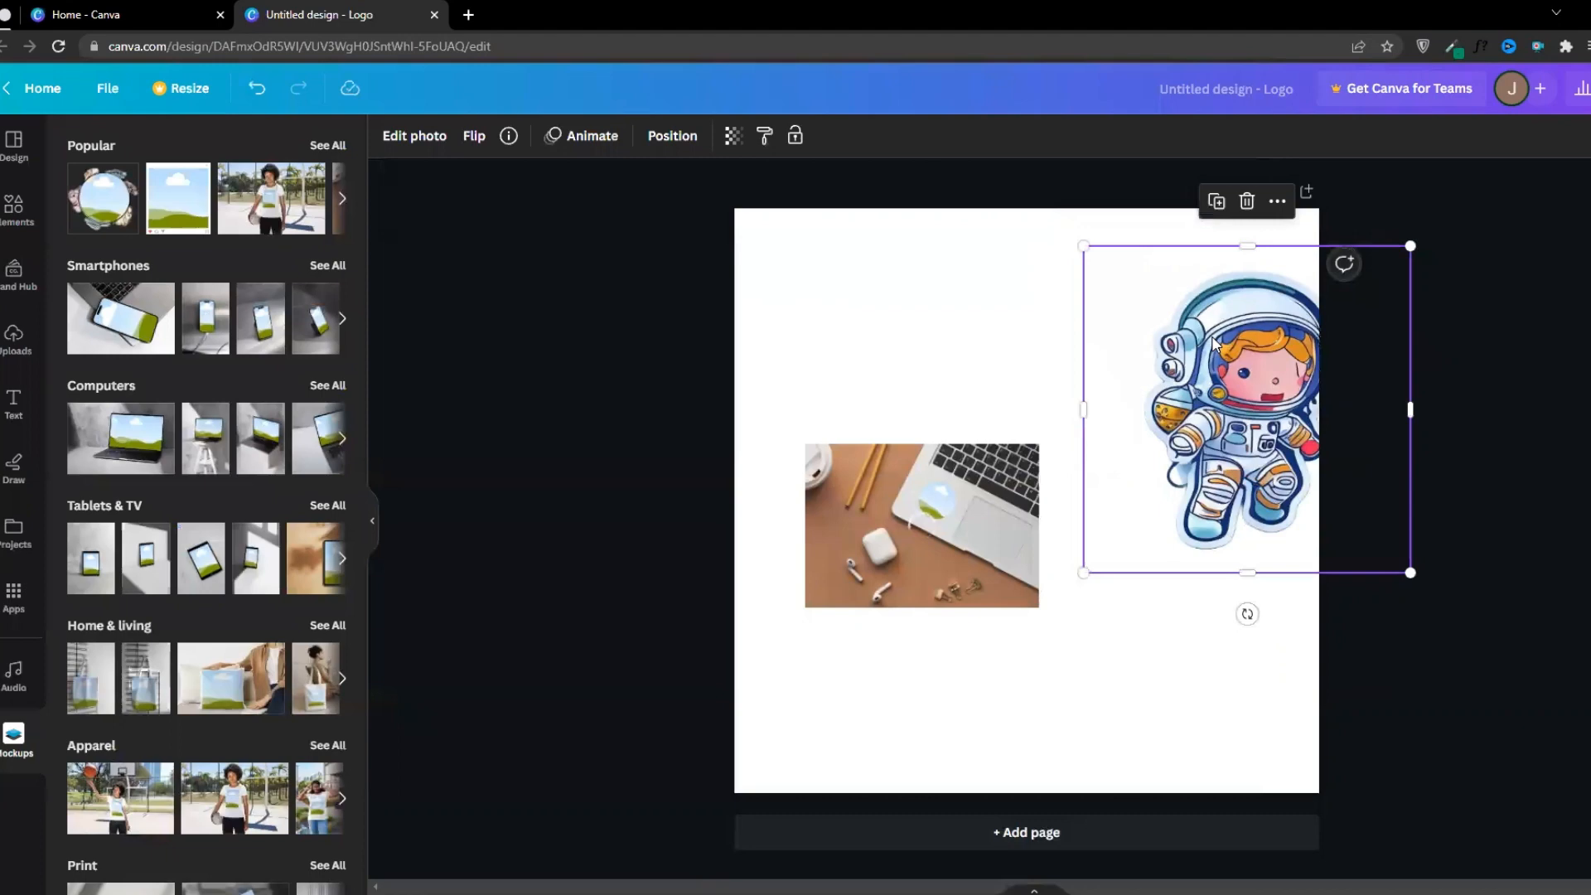